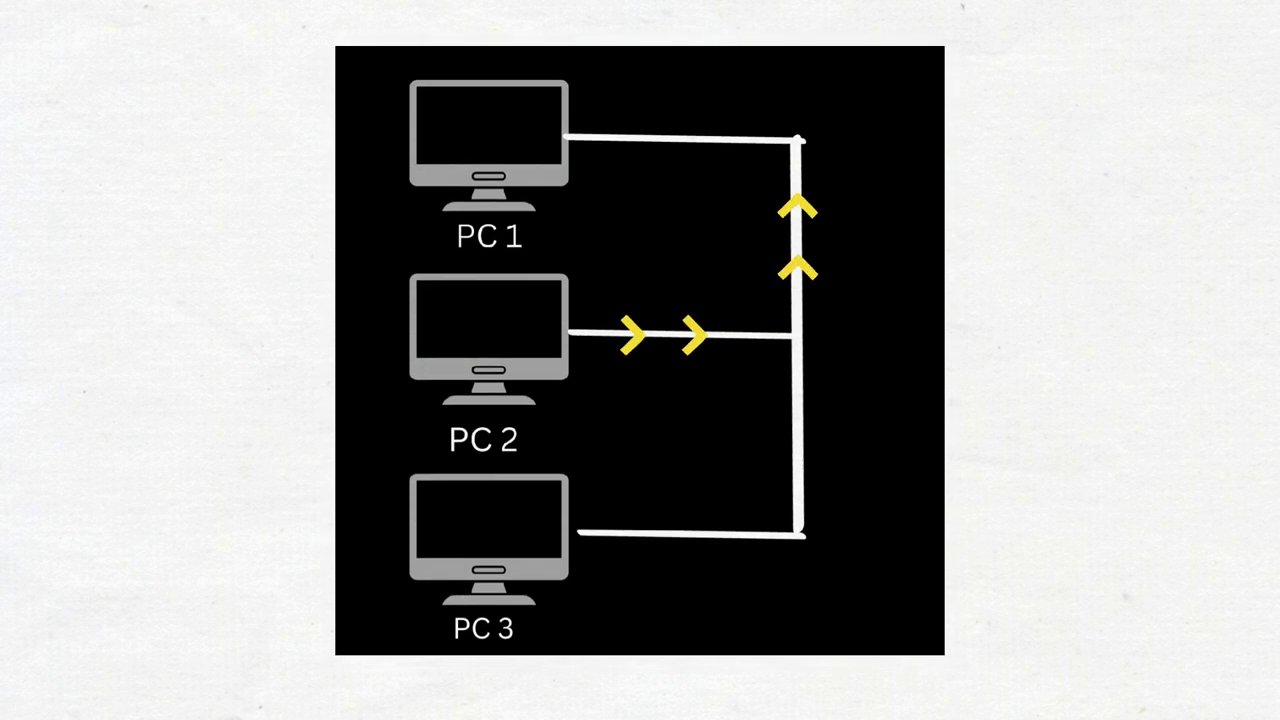
pyautogui.scroll(-3)
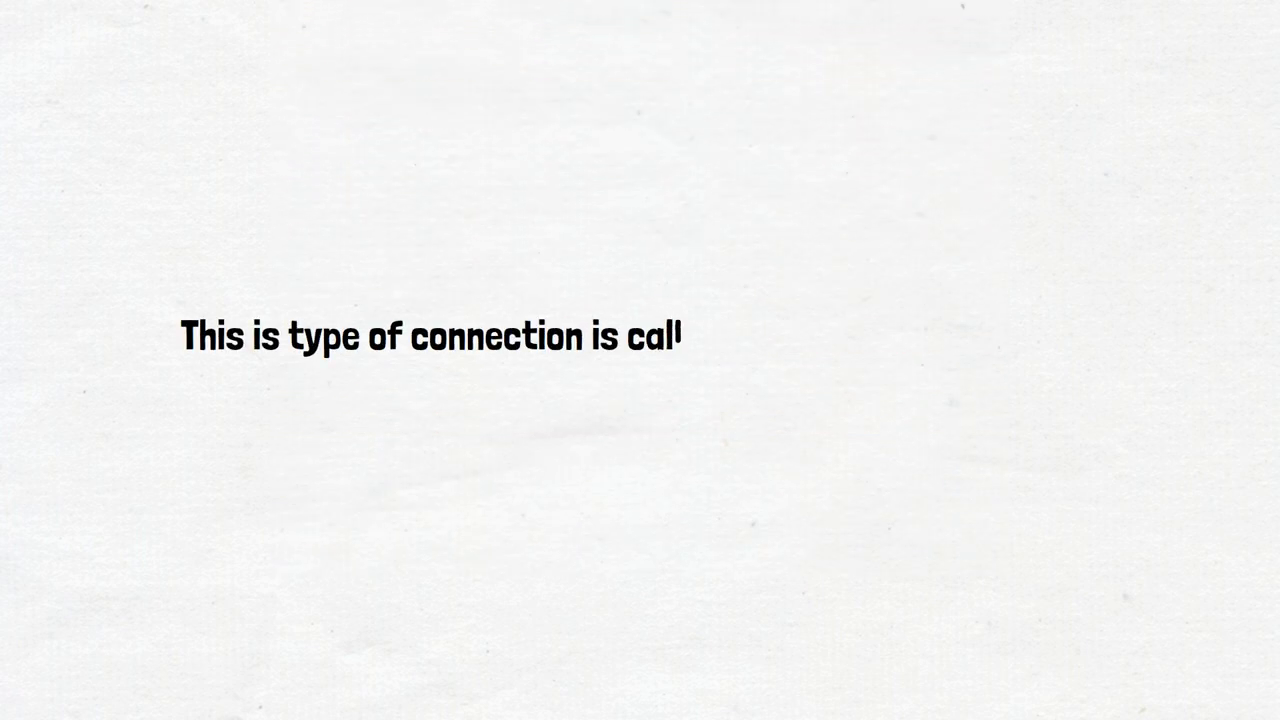
pyautogui.write('led a Campus Area Network.')
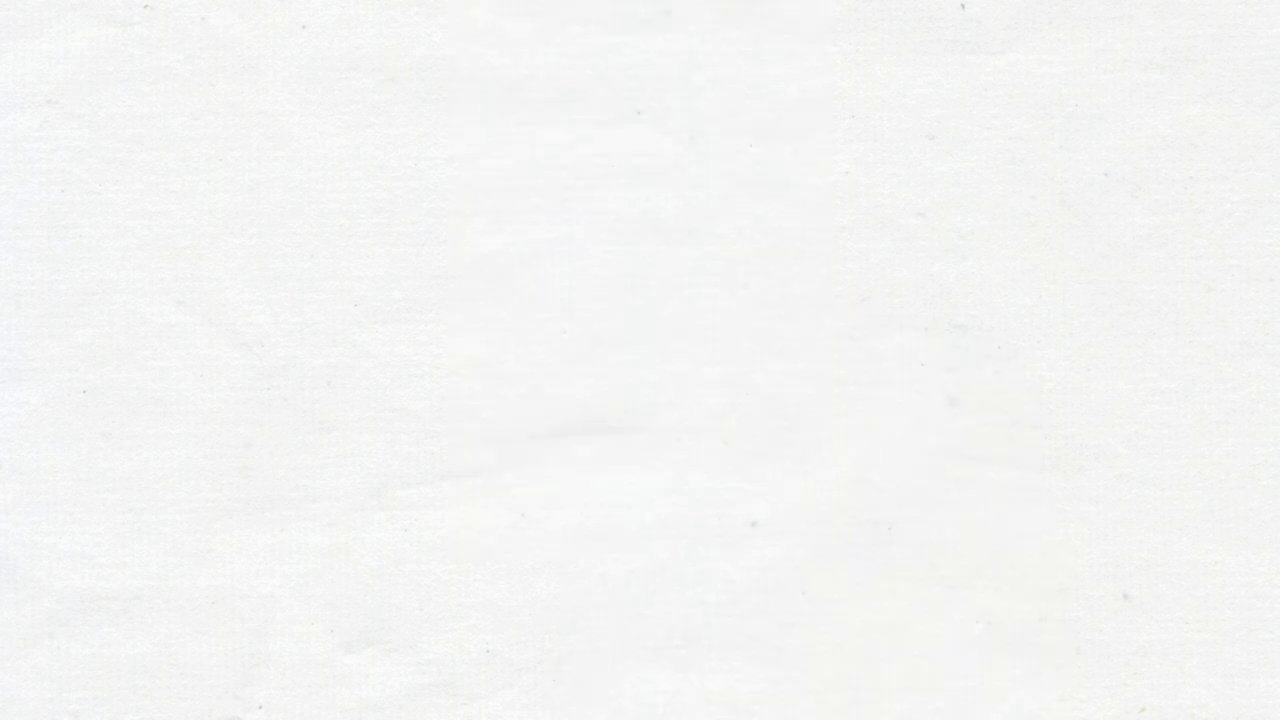
pyautogui.write('It spans across the city, country an')
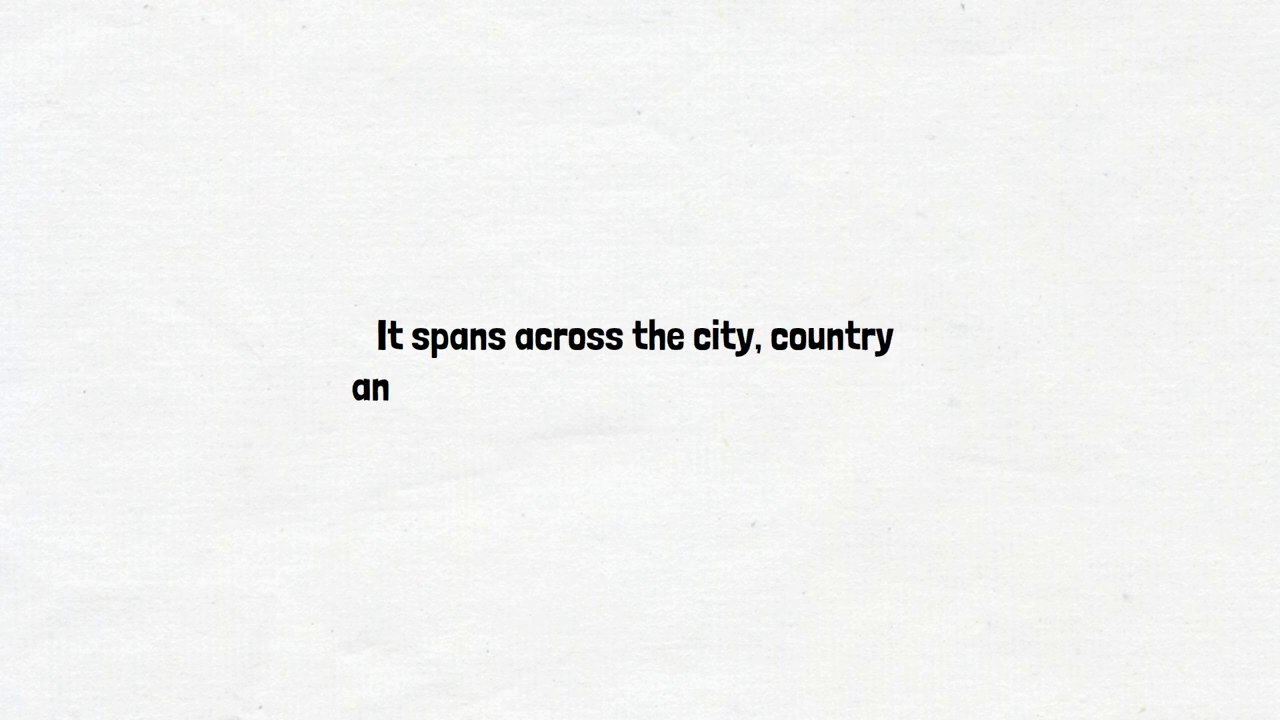